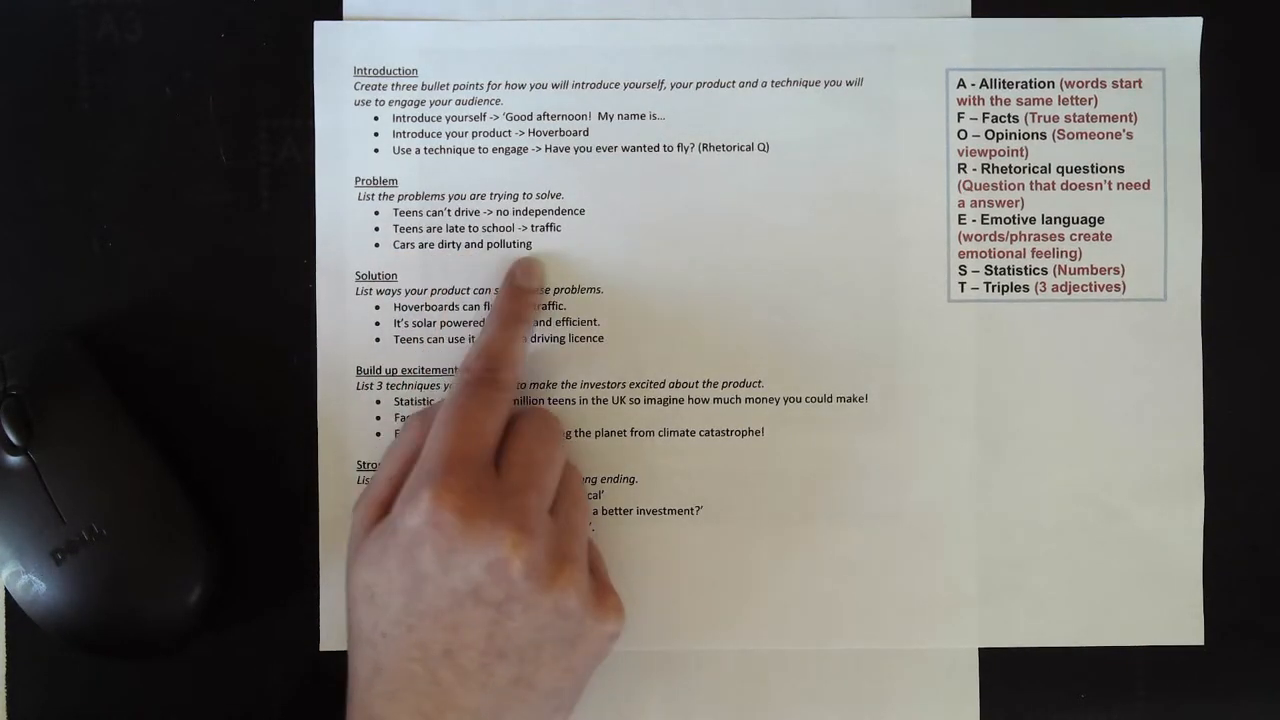
pyautogui.moveTo(530, 320)
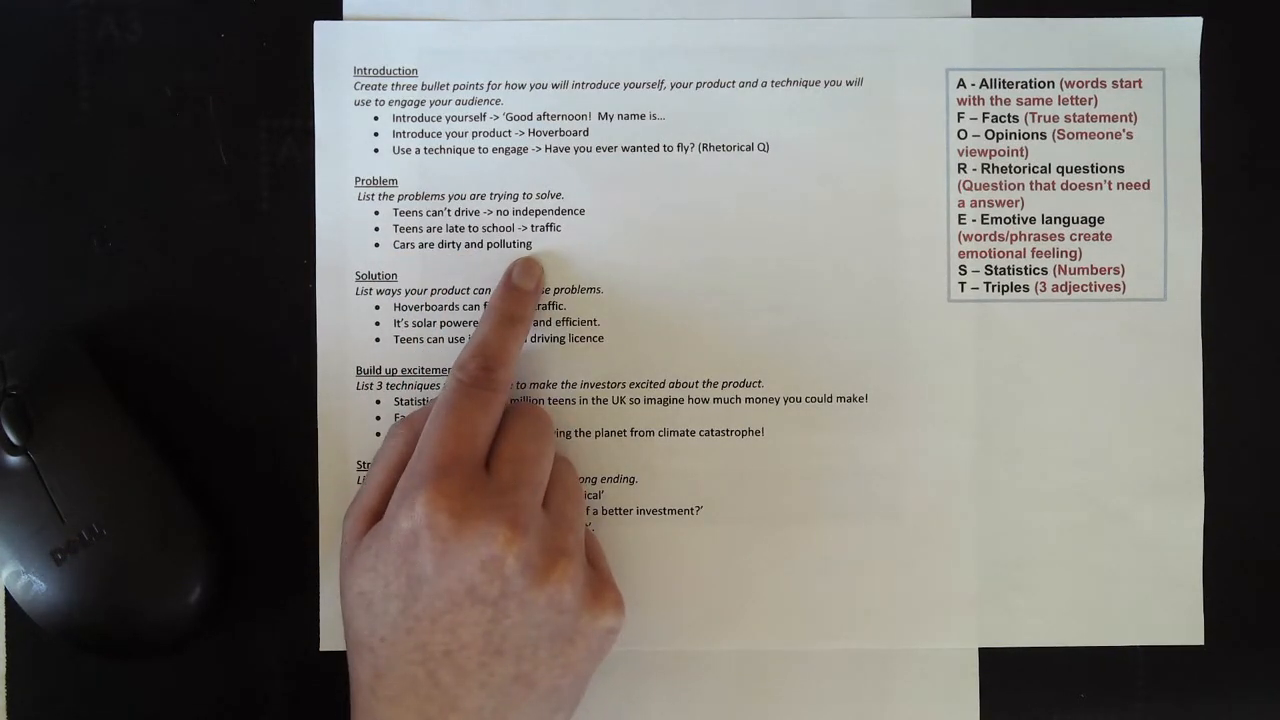